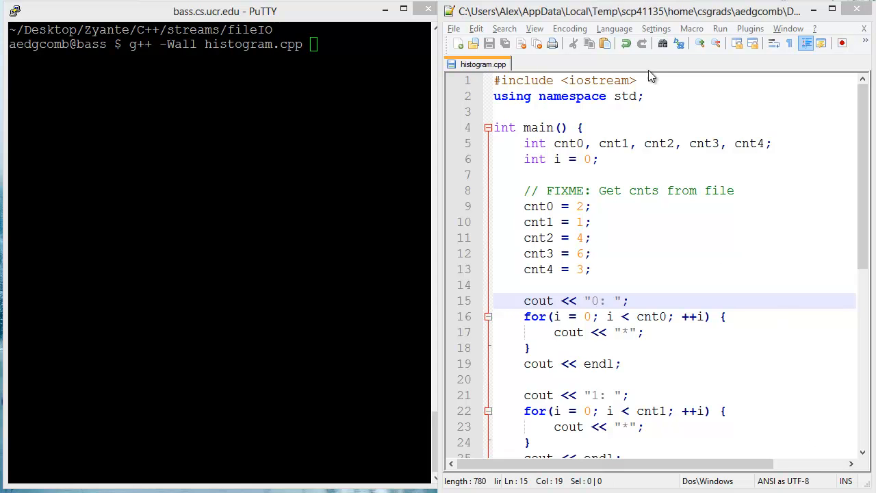
# Step: Compile histogram.cpp with g++ -Wall and run ./a.out to see the star histogram
pyautogui.click(642, 96)
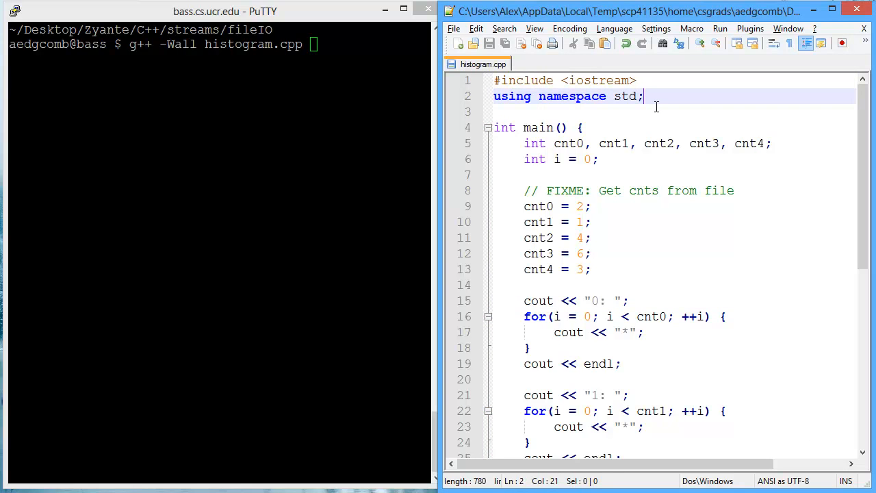
pyautogui.moveTo(624, 190)
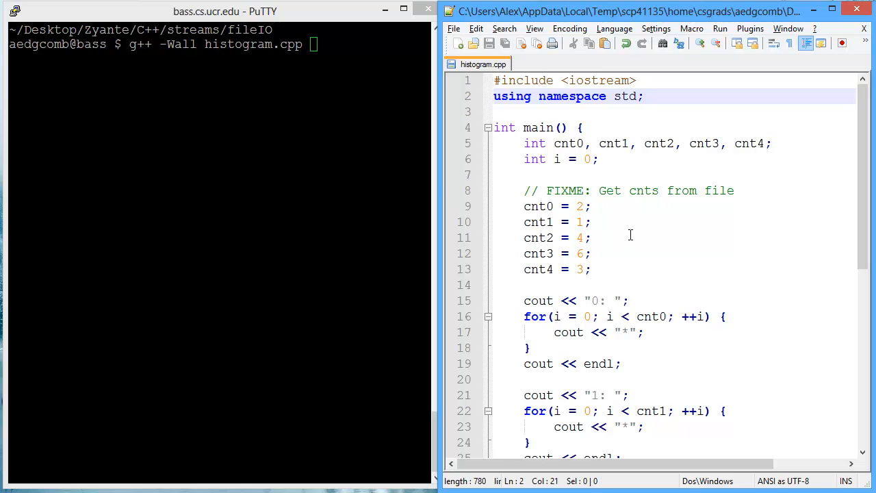
pyautogui.press('Return')
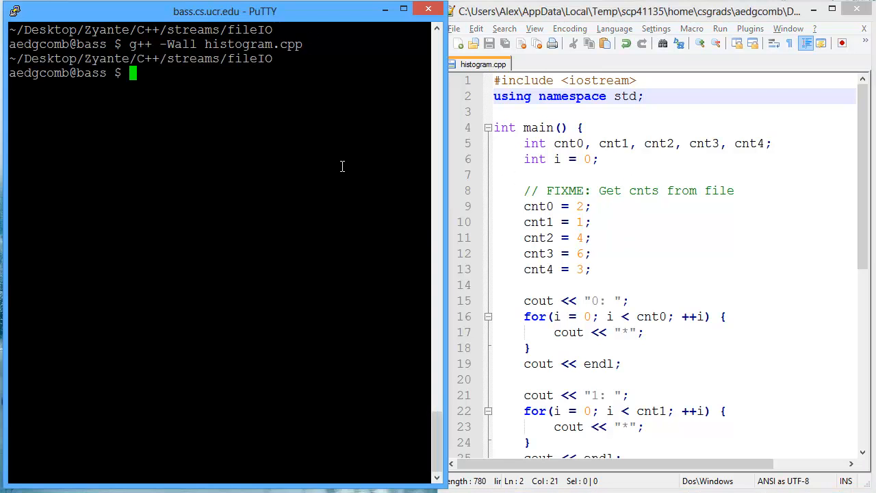
pyautogui.write('./a.out')
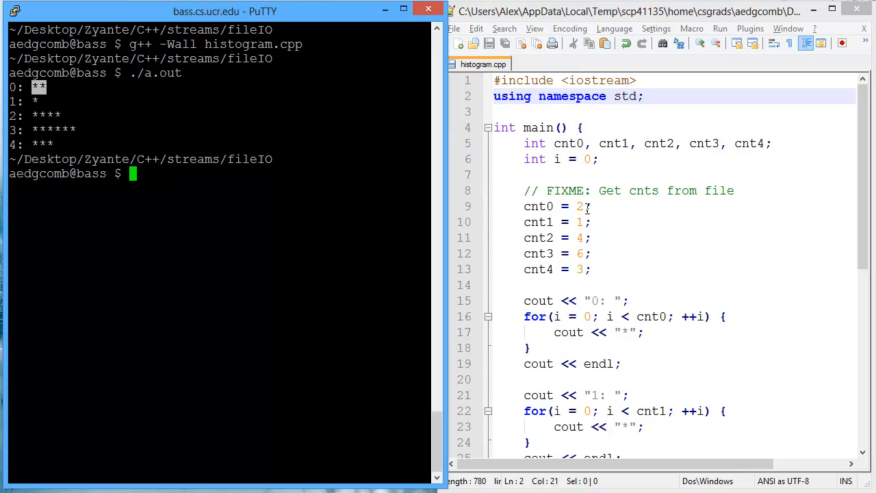
pyautogui.click(538, 205)
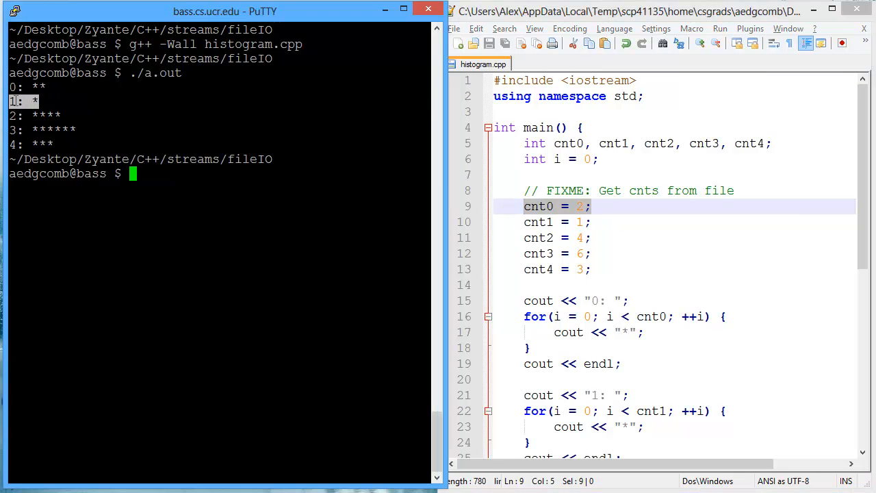
pyautogui.click(539, 222)
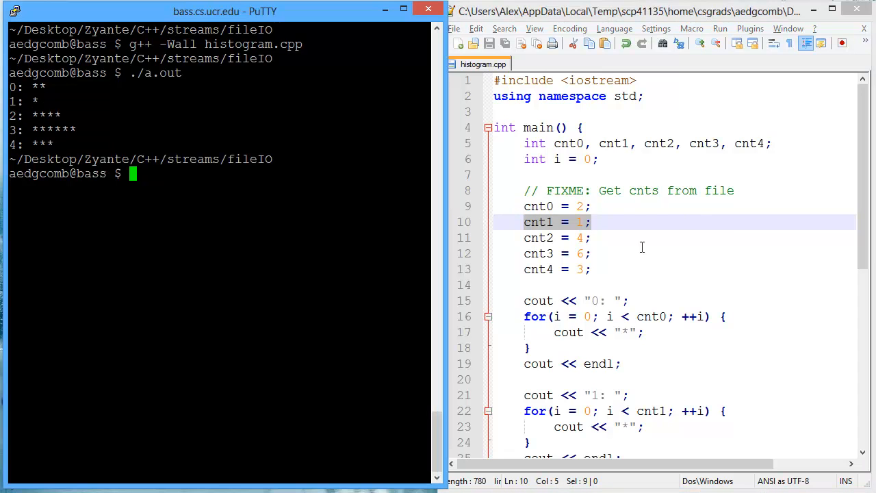
pyautogui.click(595, 268)
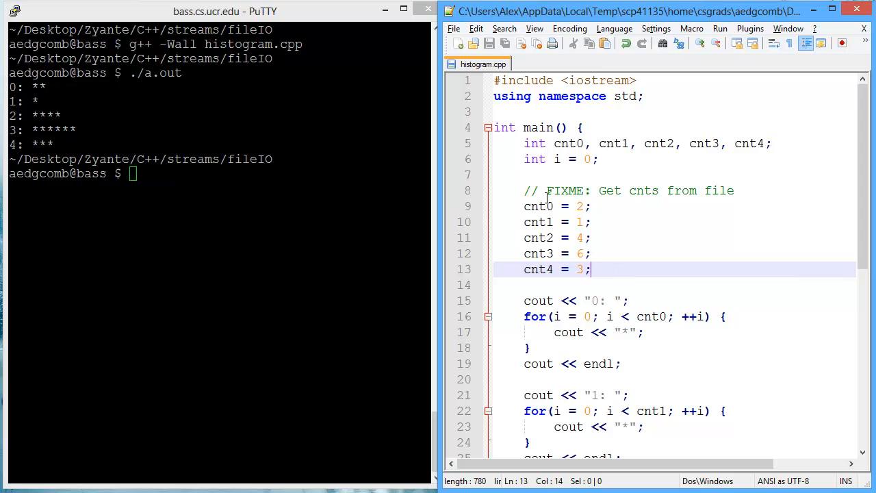
pyautogui.moveTo(692, 199)
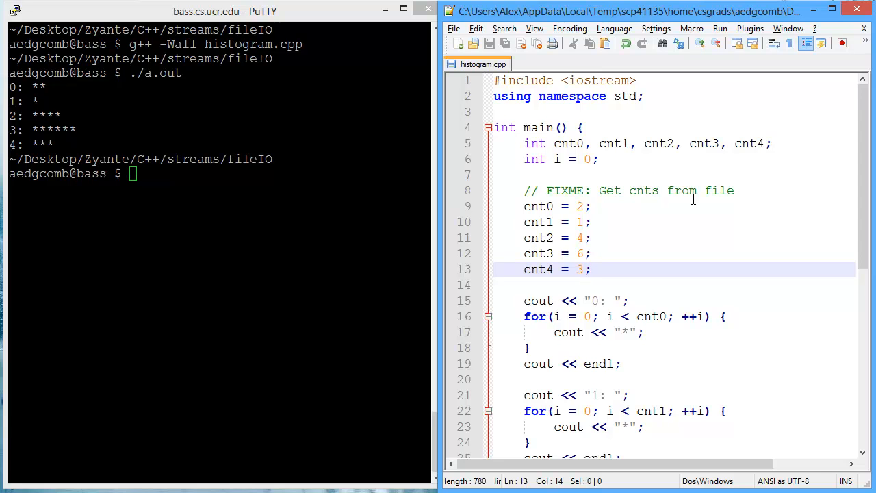
pyautogui.moveTo(601, 256)
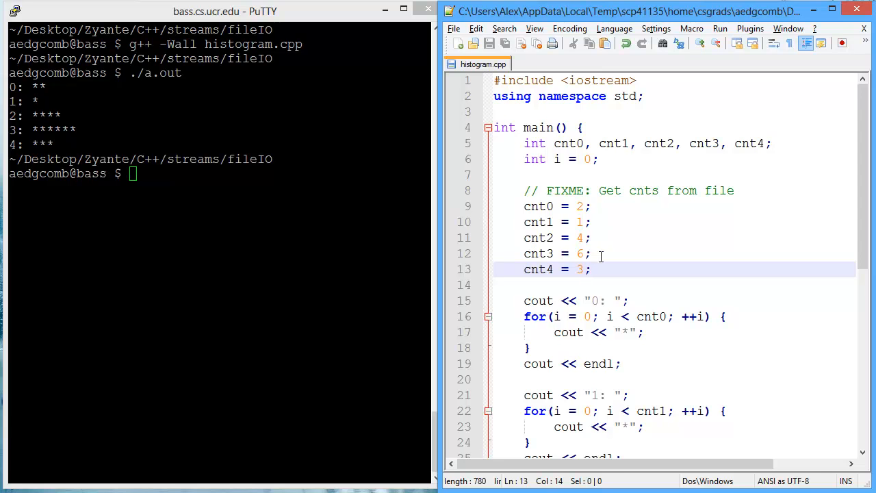
pyautogui.moveTo(53, 93)
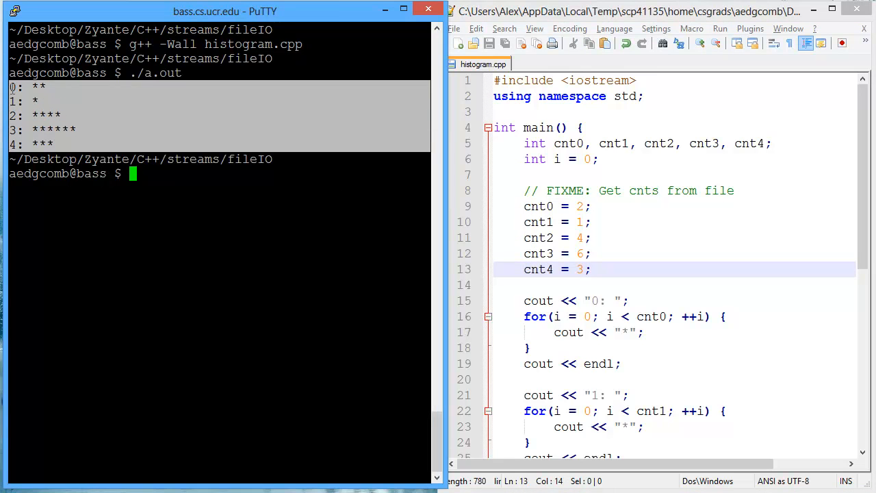
pyautogui.click(637, 190)
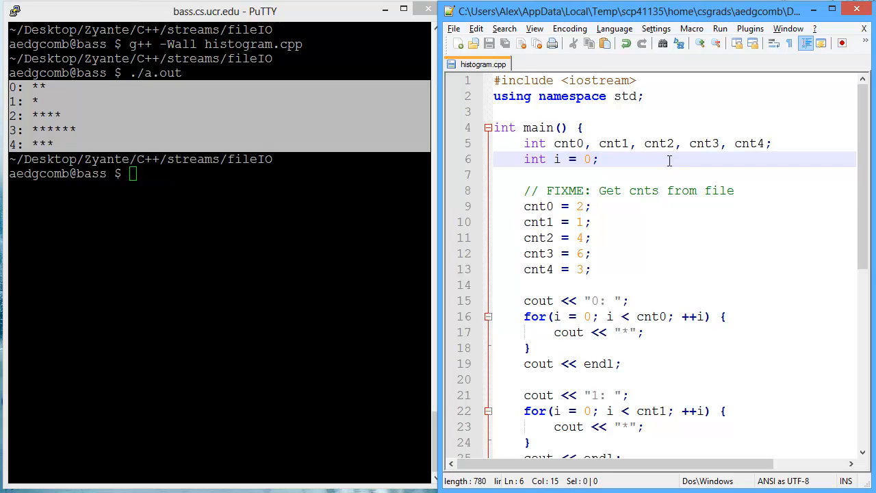
# Step: Declare 'ifstream inFS;' and add an 'inFS.open();' call, then save histogram.cpp
pyautogui.write('ifstream inF')
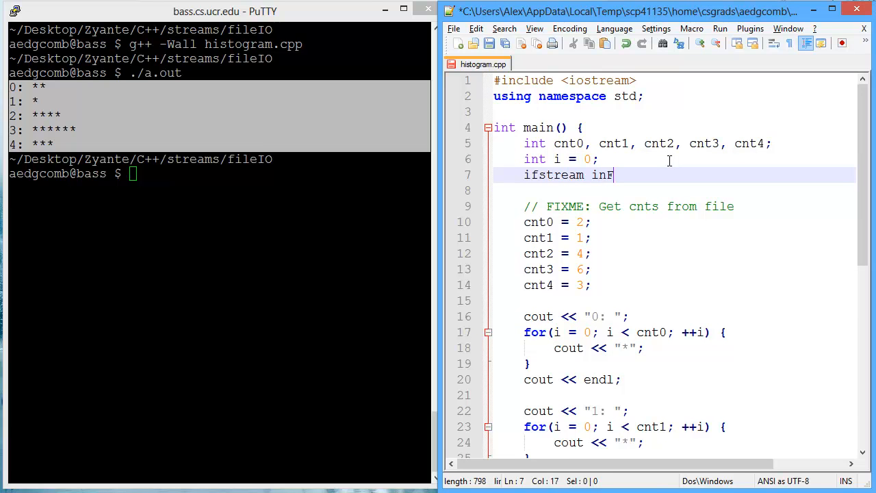
pyautogui.press('Return')
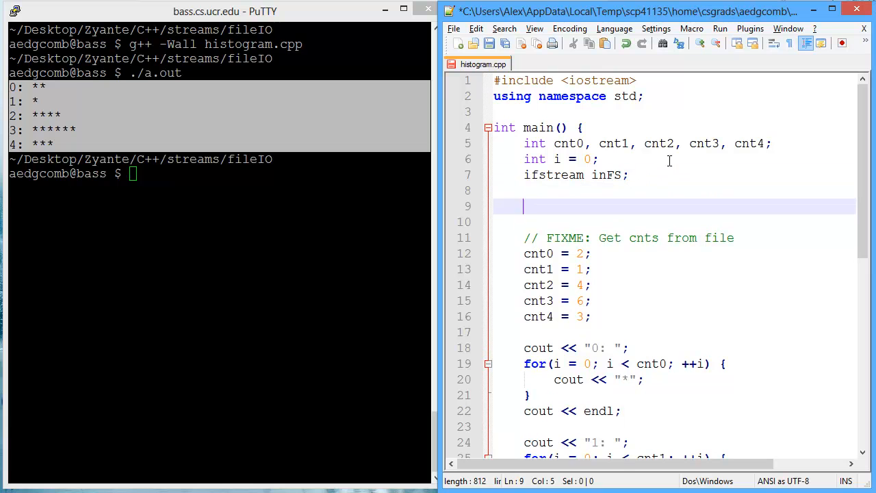
pyautogui.write('inFS.open();')
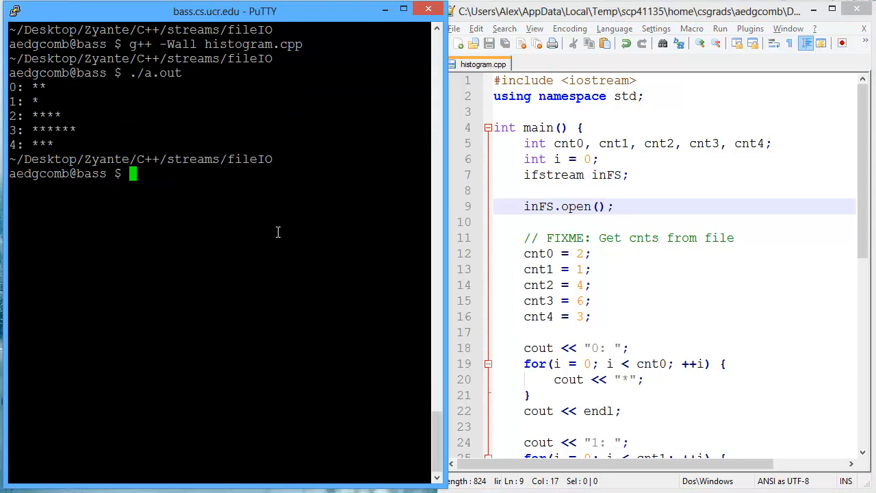
pyautogui.press('Return')
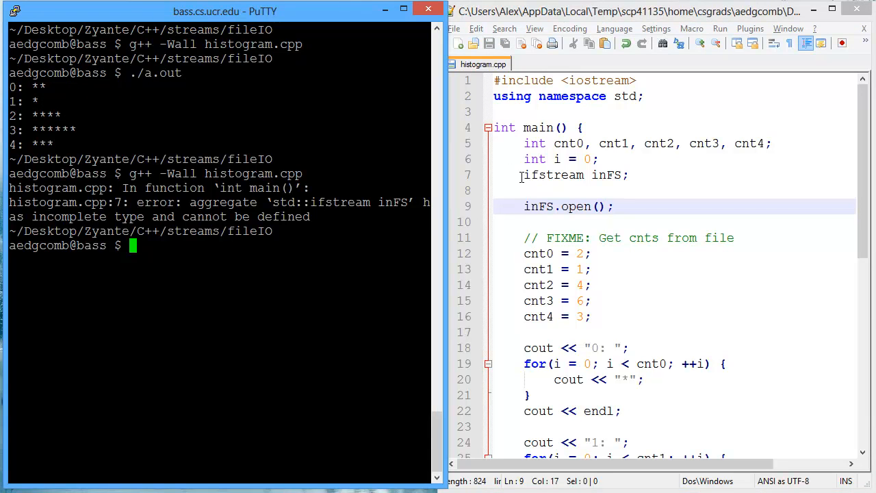
# Step: Add '#include <fstream>' below the iostream include
pyautogui.click(575, 175)
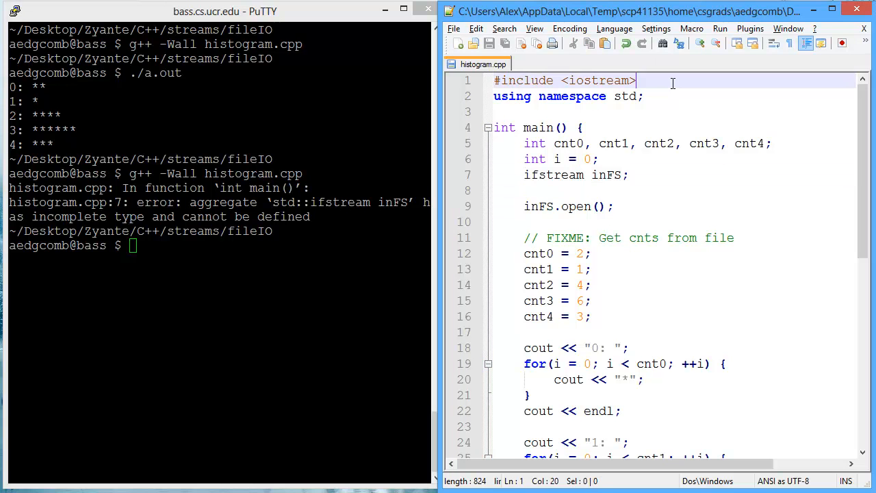
pyautogui.write('#include <')
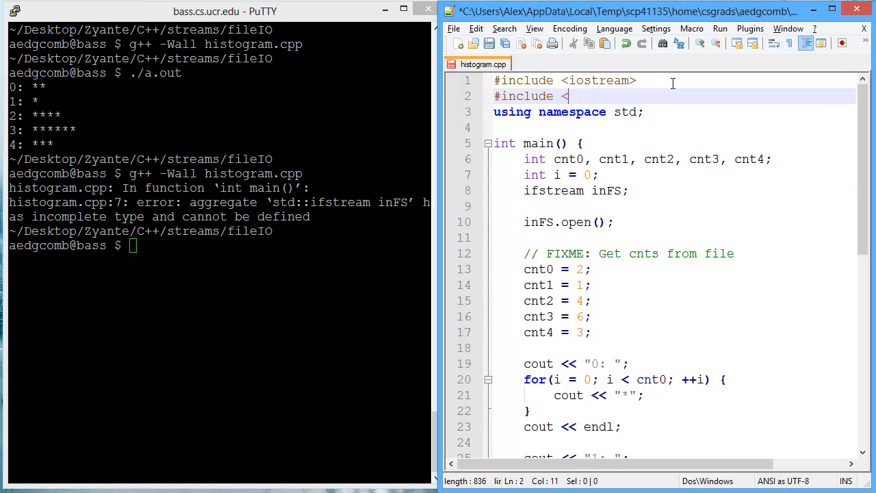
pyautogui.write('fstream>')
pyautogui.click(219, 245)
pyautogui.write('g++ -Wall histogram.cpp')
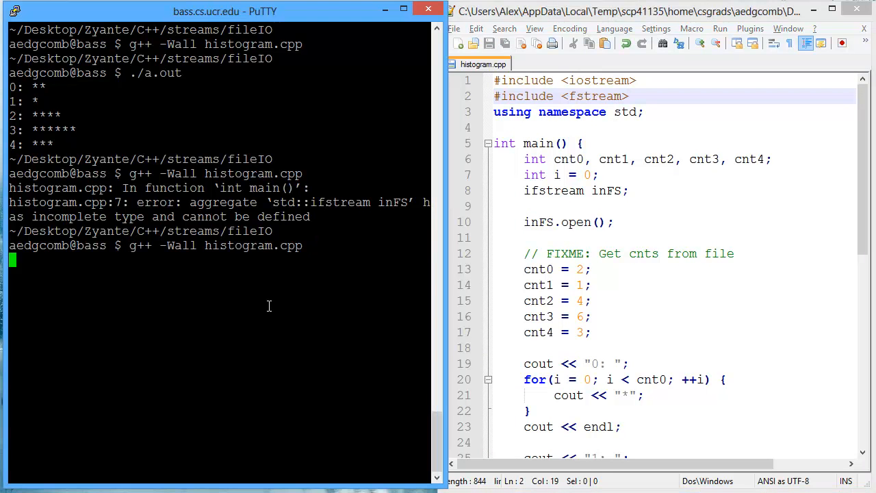
# Step: Recompile to see the no-matching open() error, then view 20nums.txt in emacs
pyautogui.press('Return')
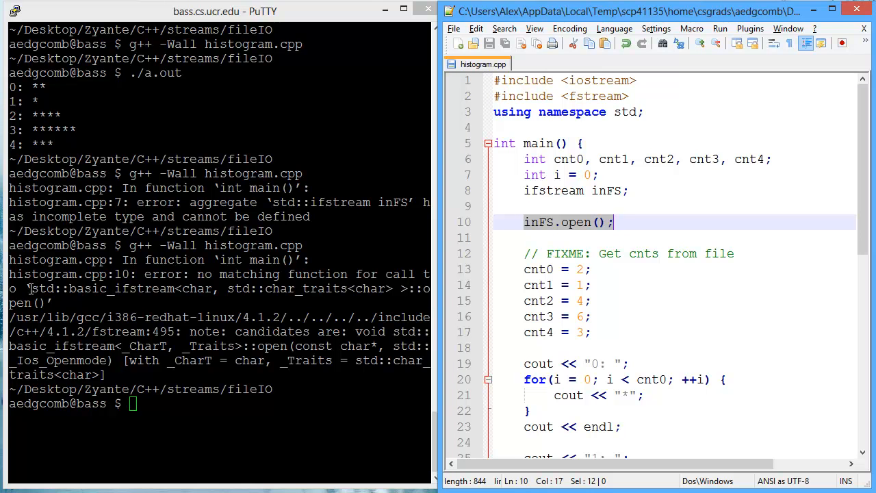
pyautogui.moveTo(221, 331)
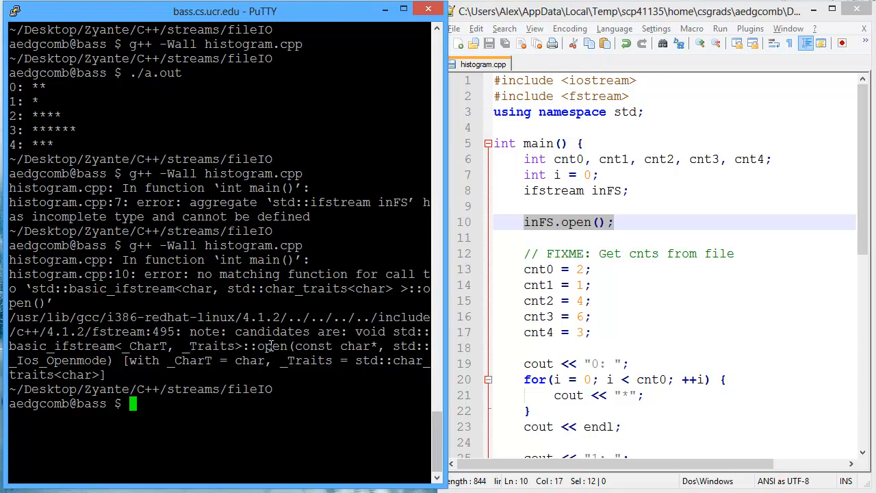
pyautogui.click(596, 222)
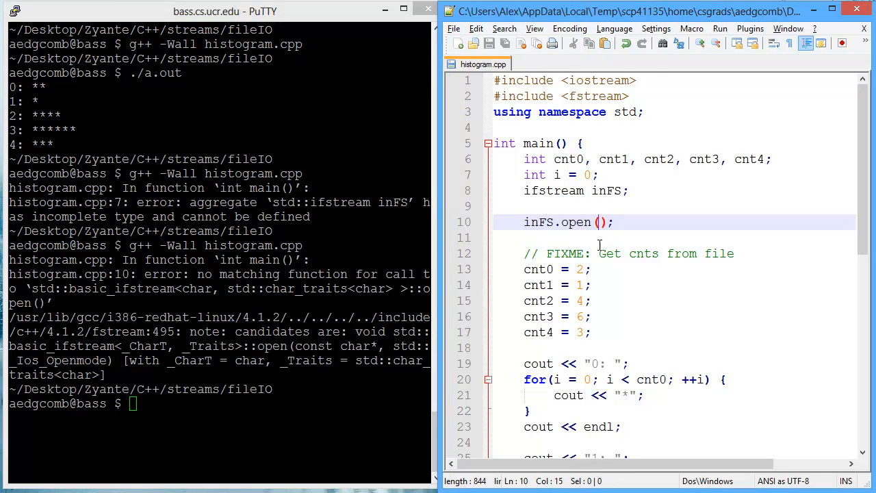
pyautogui.write('e')
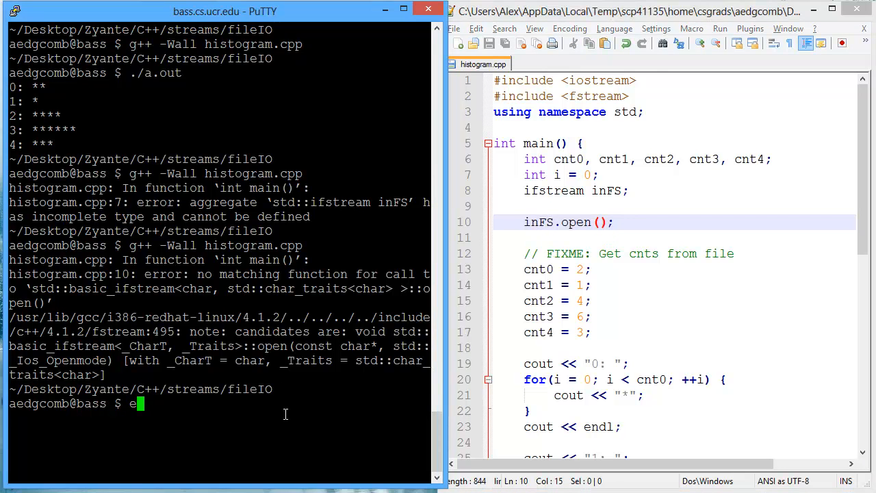
pyautogui.write('macs 20nums.txt')
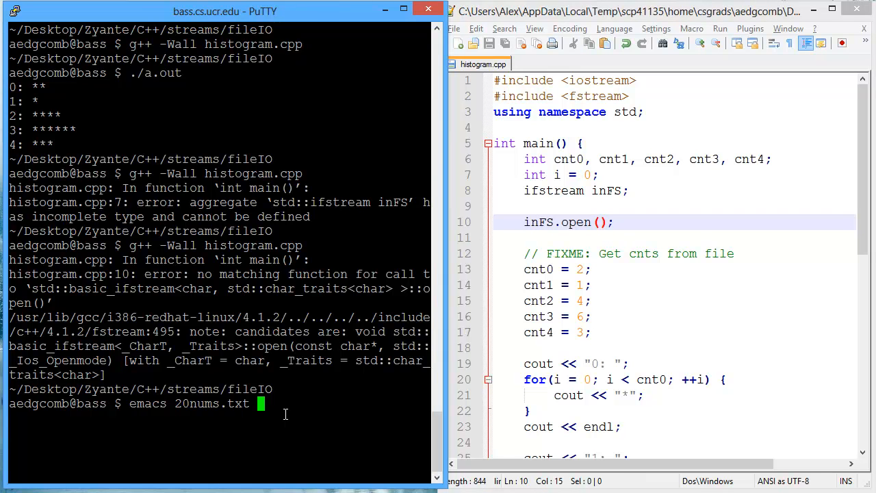
pyautogui.press('Return')
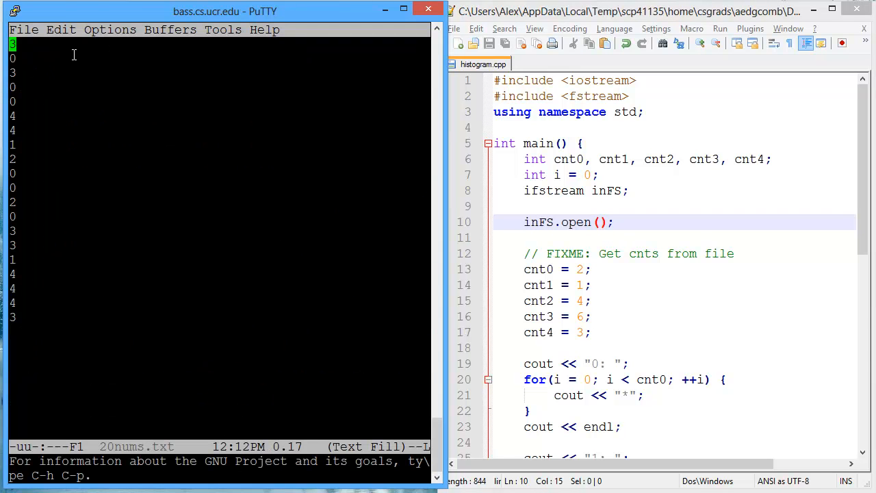
pyautogui.moveTo(167, 251)
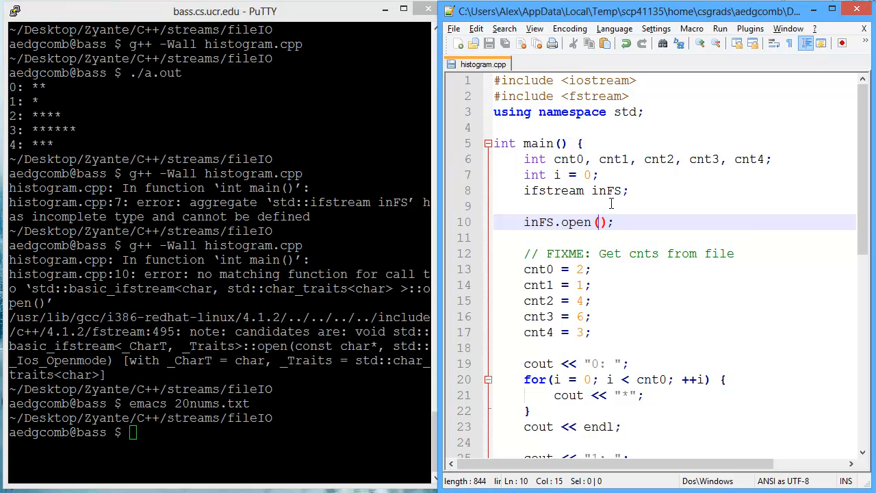
# Step: Pass "20nums.txt" to inFS.open(), run ./a.out, and open blank lines below the open call
pyautogui.write('"20nums.txt"')
pyautogui.click(276, 431)
pyautogui.write('g++ -Wall histogram.cpp')
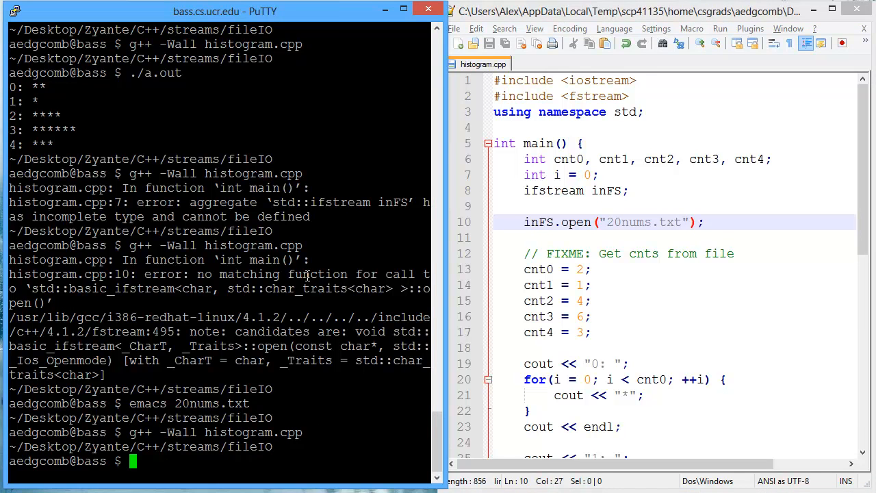
pyautogui.write('./a.out')
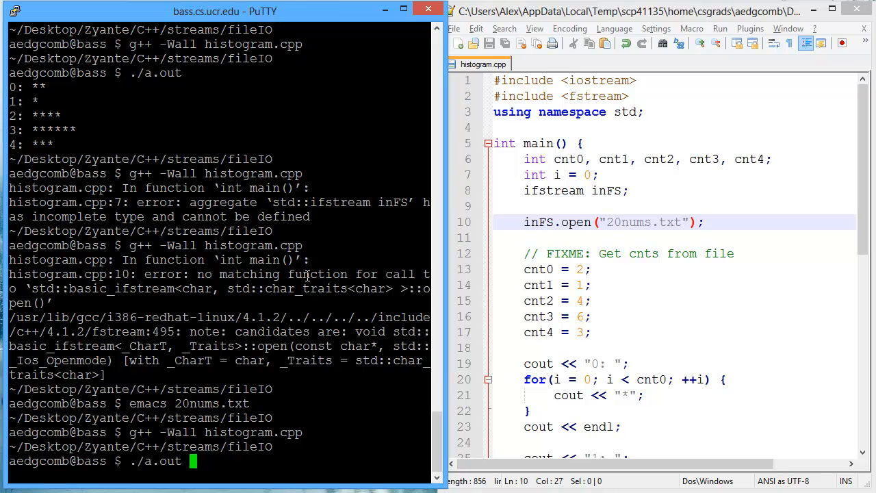
pyautogui.press('Return')
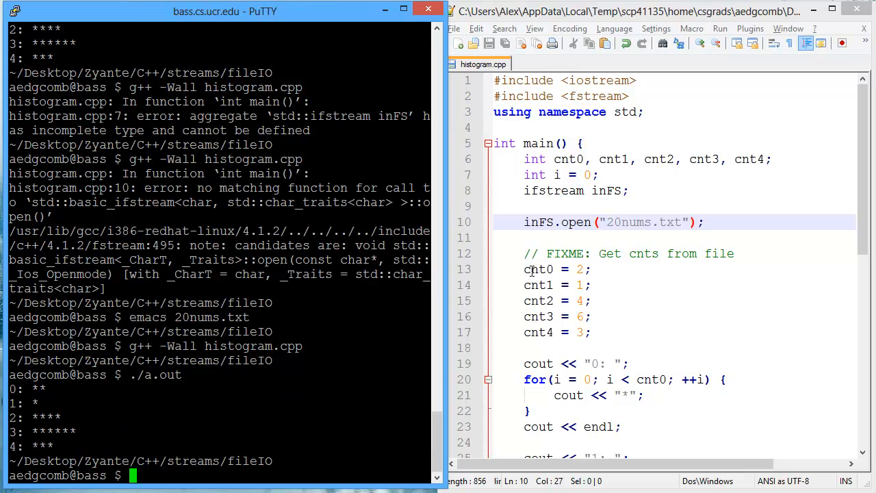
pyautogui.moveTo(525, 268); pyautogui.dragTo(592, 333)
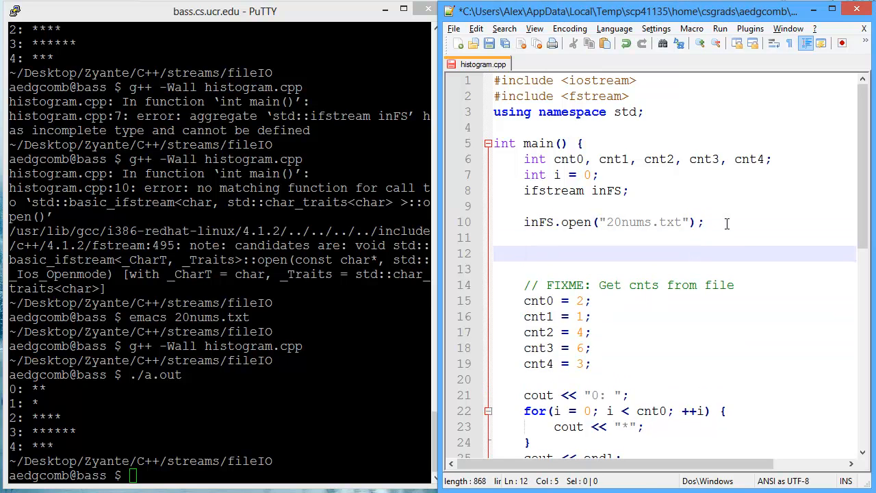
# Step: Add an if (!inFS.is_open()) block printing "Could not open 20nums.txt"
pyautogui.write('if (')
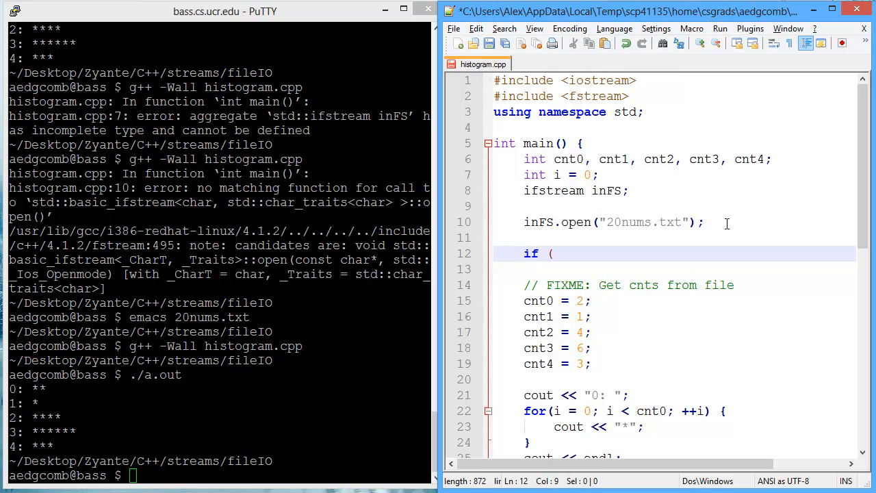
pyautogui.write('!inFS.')
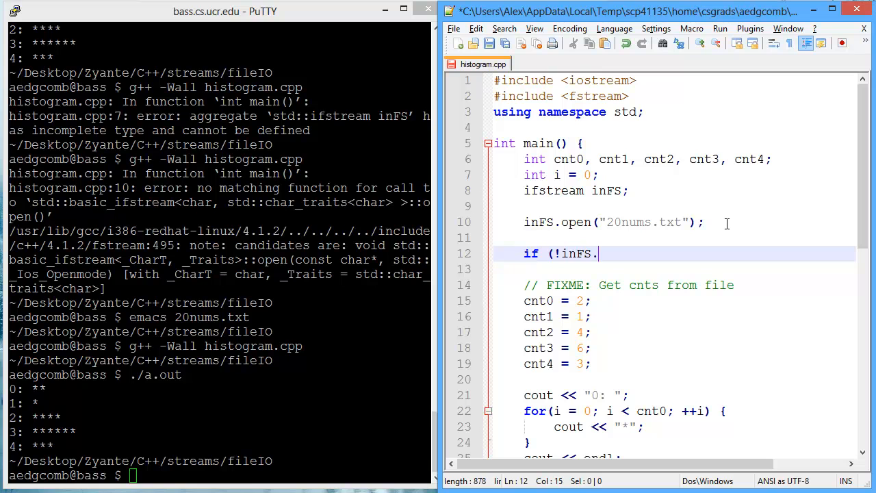
pyautogui.write('is_open()) {')
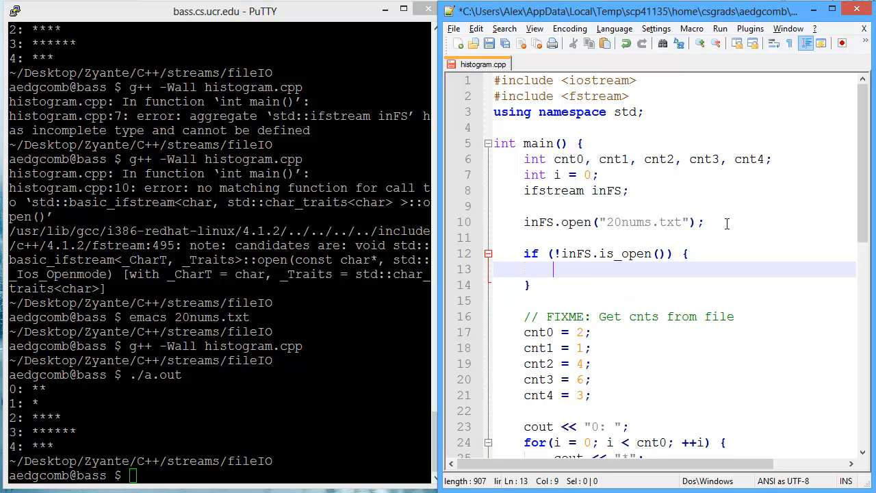
pyautogui.write('cout << "Cou')
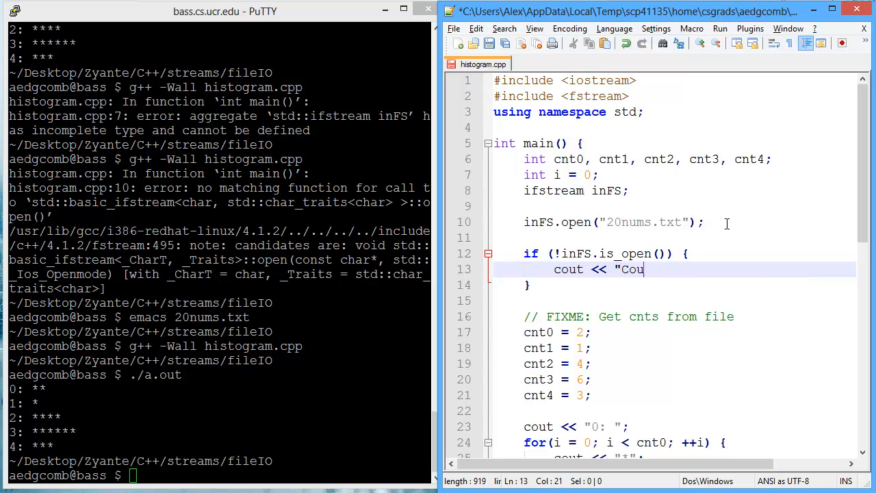
pyautogui.write('ld not')
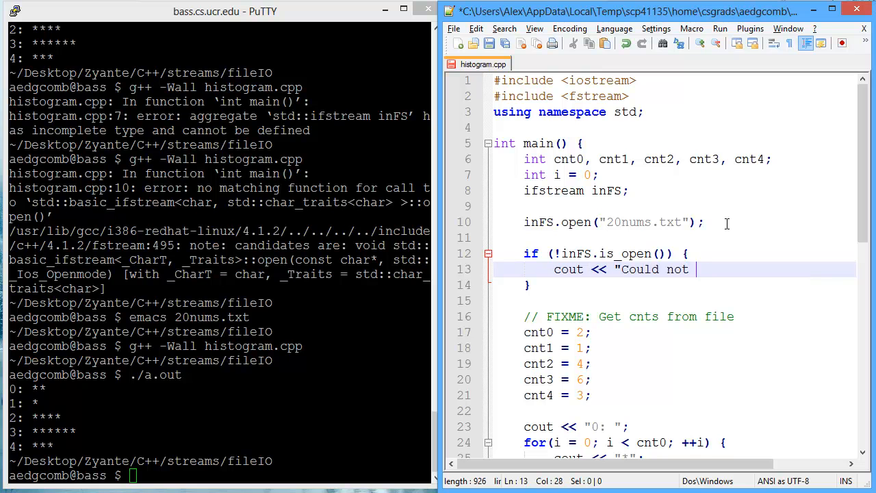
pyautogui.write('open 20nums.txt" << endl;')
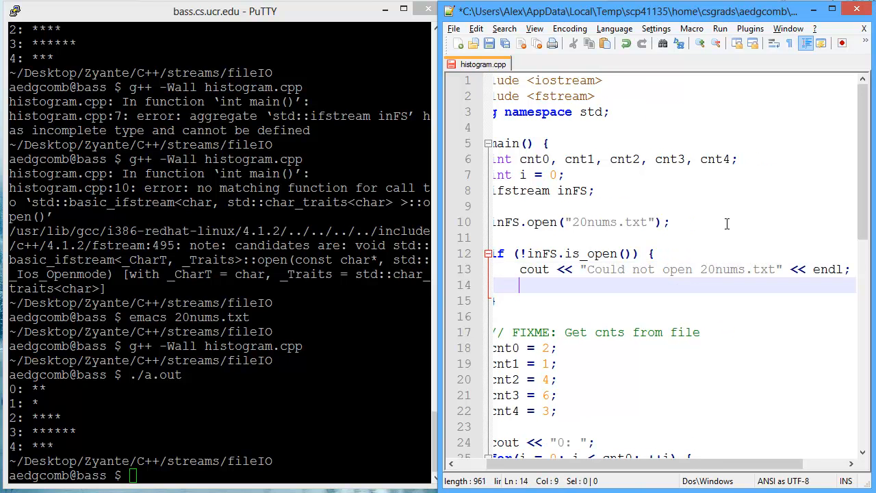
# Step: Return 1 inside the failure block with a comment that it indicates an error
pyautogui.write('return 1; // 1 ind')
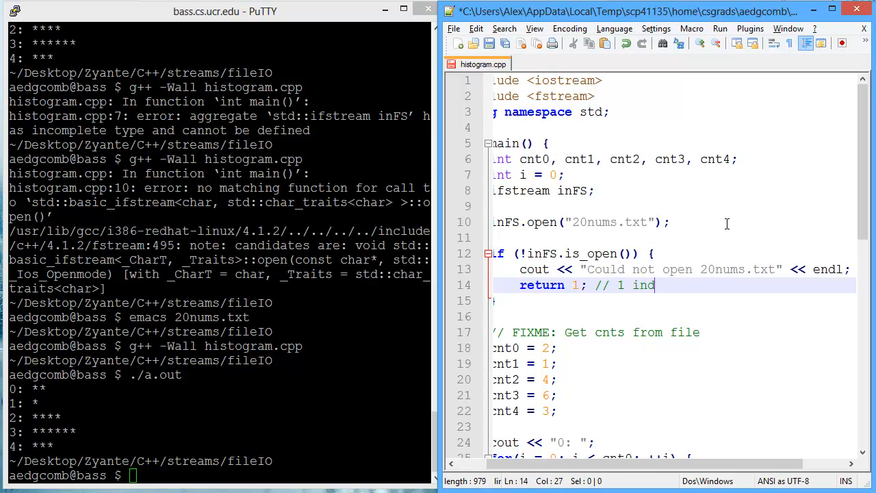
pyautogui.write('icates an error')
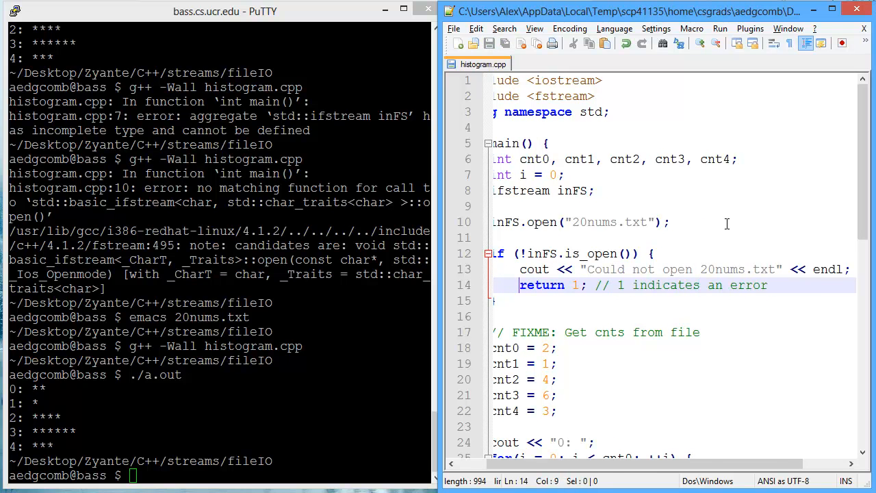
pyautogui.hscroll(-3)
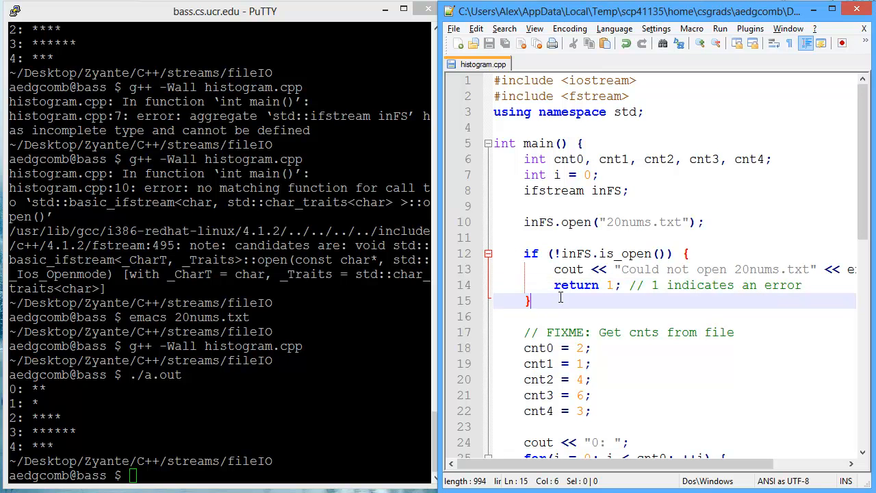
pyautogui.moveTo(654, 301)
pyautogui.write('g++ -Wall histogram.cpp')
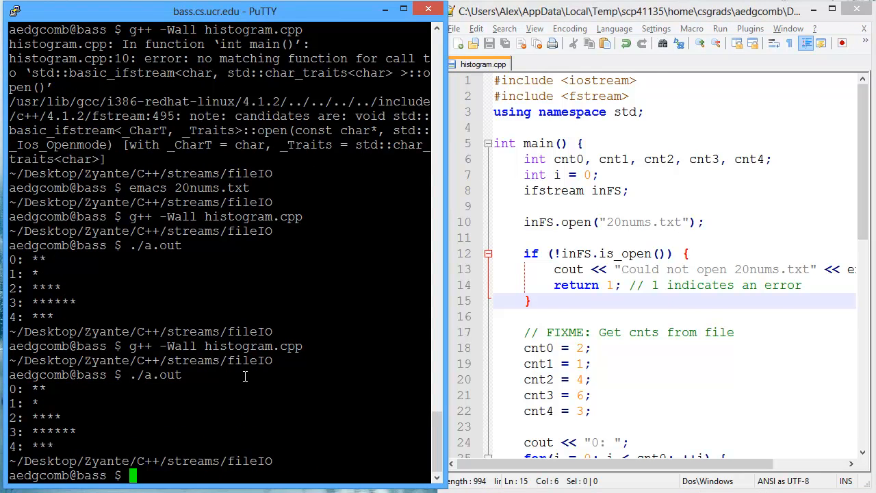
pyautogui.moveTo(497, 328)
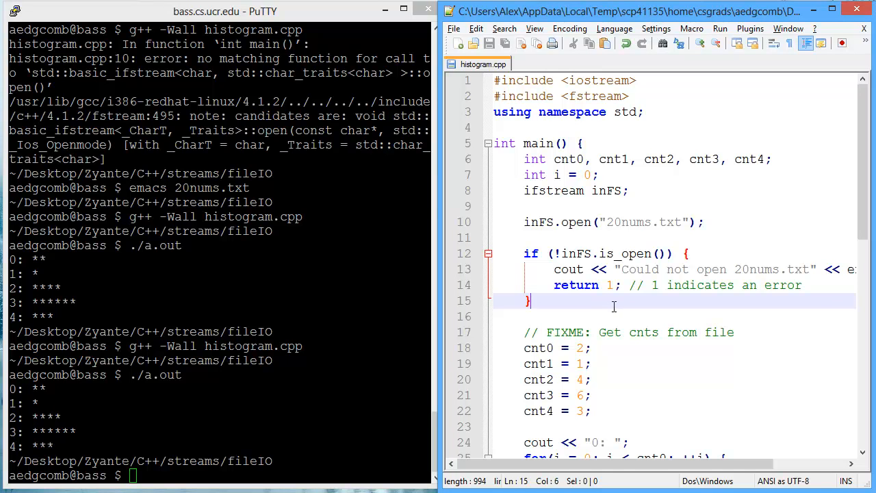
# Step: Declare 'int num = 0;', read it with 'inFS >> num;' and print it with 'cout << num << endl;'
pyautogui.write('in')
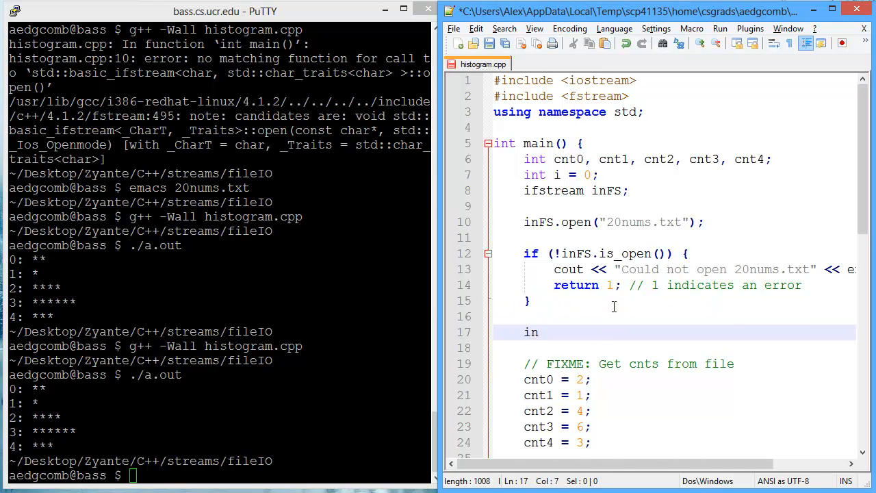
pyautogui.write('FS')
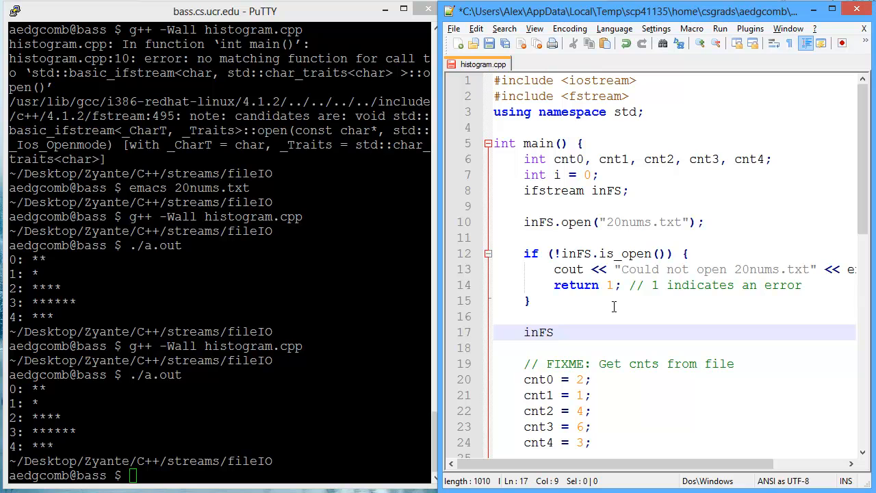
pyautogui.write('>>')
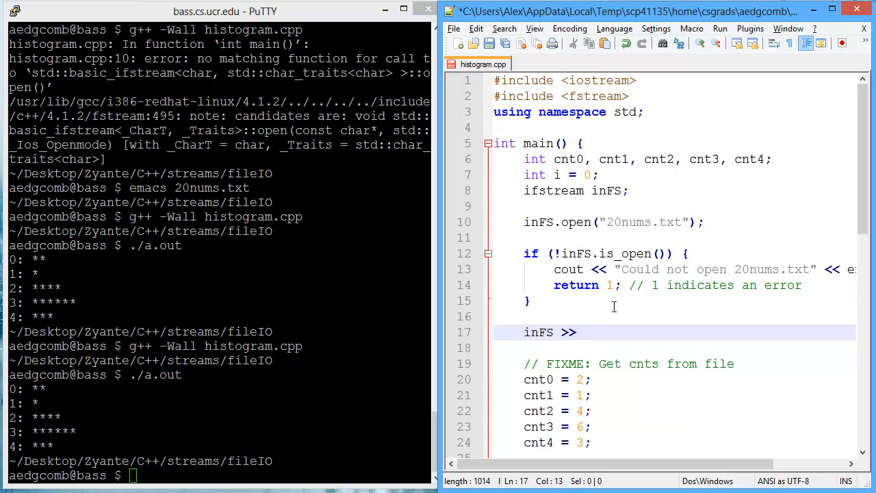
pyautogui.write('int n')
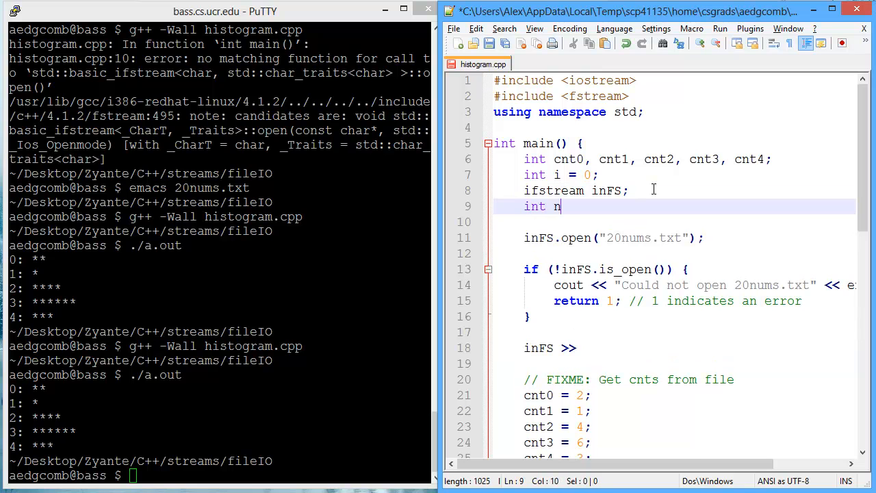
pyautogui.write('um = 0;')
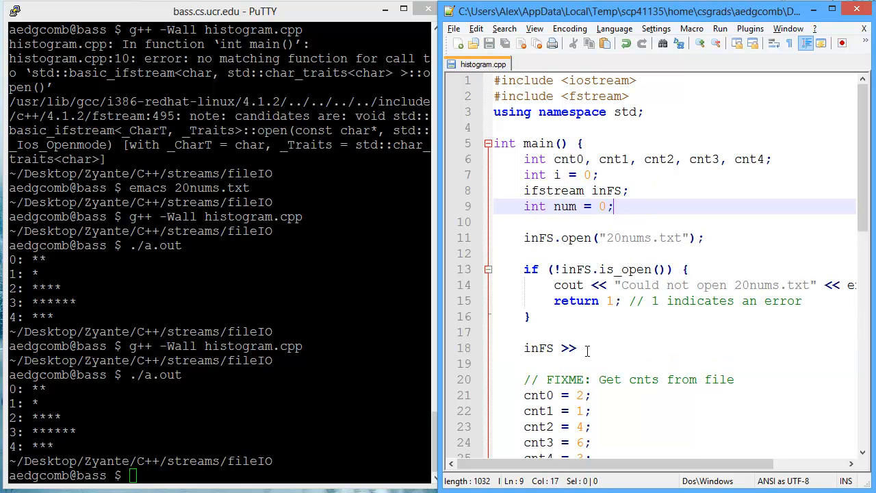
pyautogui.write('num;')
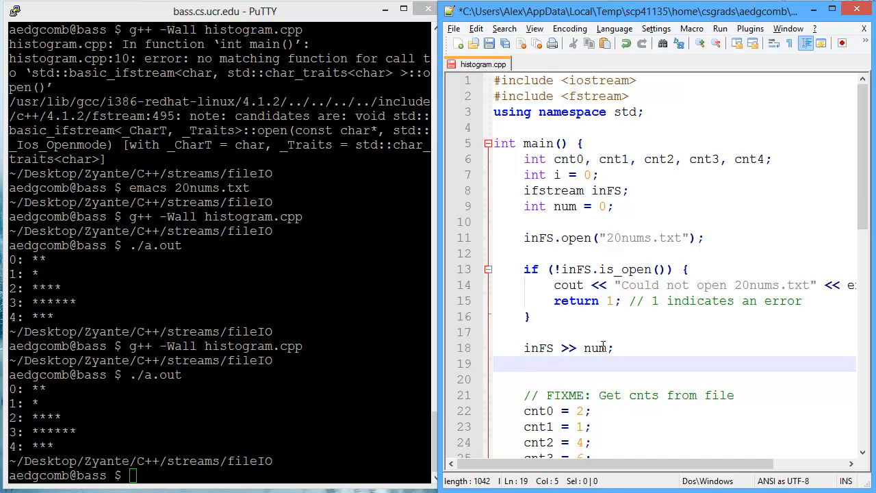
pyautogui.write('cout << num')
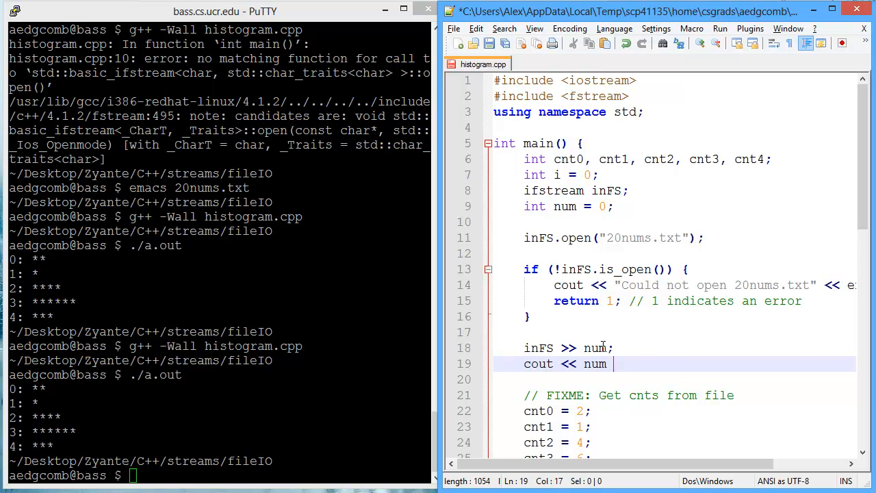
pyautogui.write('<< endl;')
pyautogui.click(277, 475)
pyautogui.write('g++ -Wall histogram.cpp')
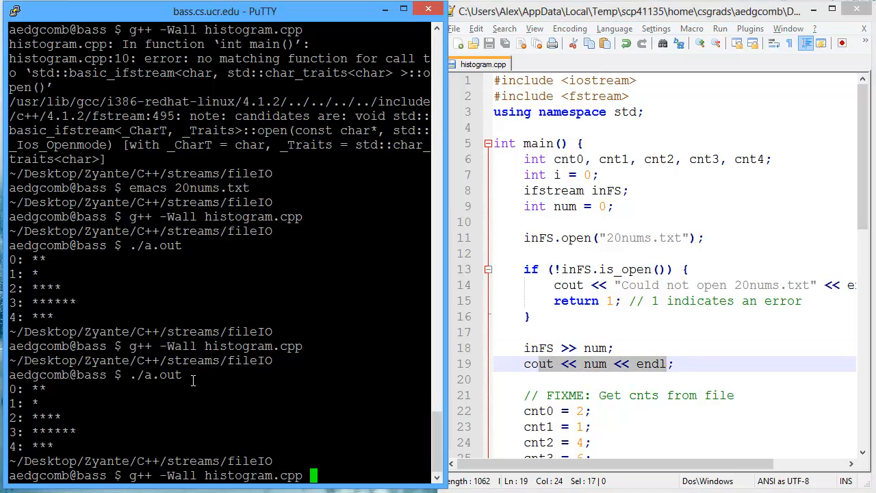
# Step: Compile and run the updated program, then check the numbers in 20nums.txt with emacs
pyautogui.press('Return')
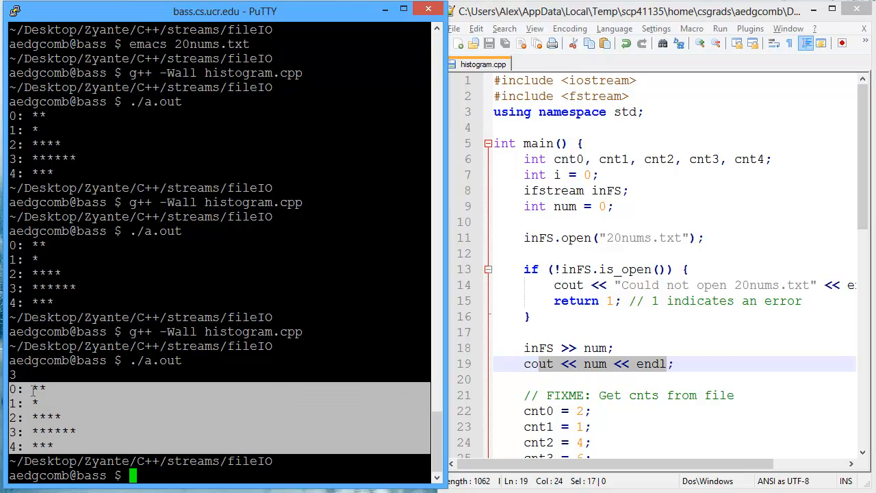
pyautogui.write('emacs 20nums.txt')
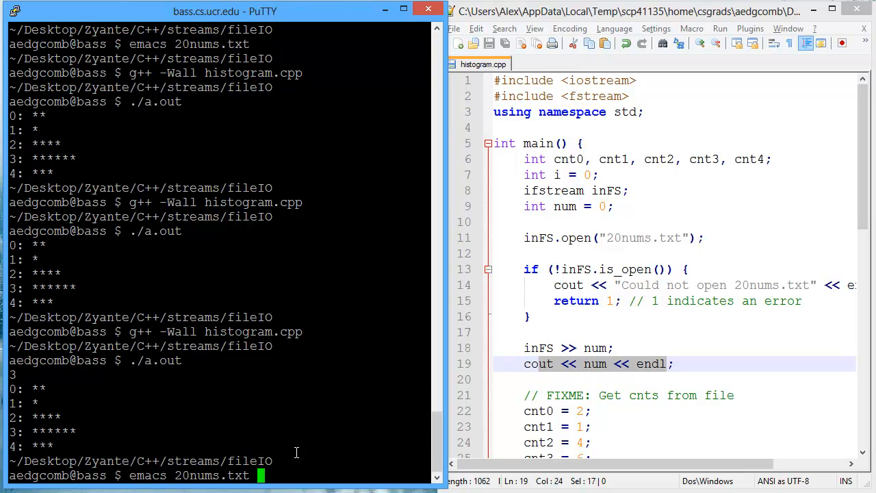
pyautogui.press('Return')
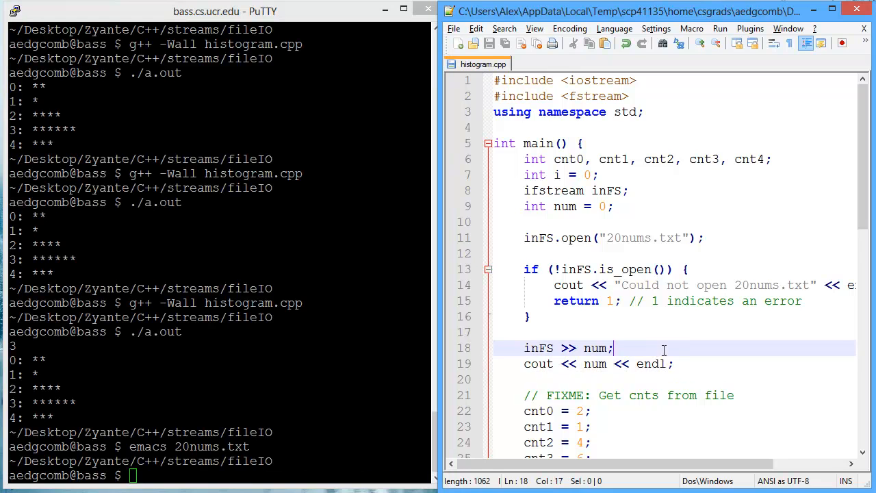
pyautogui.write('inFS >> num;')
pyautogui.click(219, 475)
pyautogui.write('./a.out')
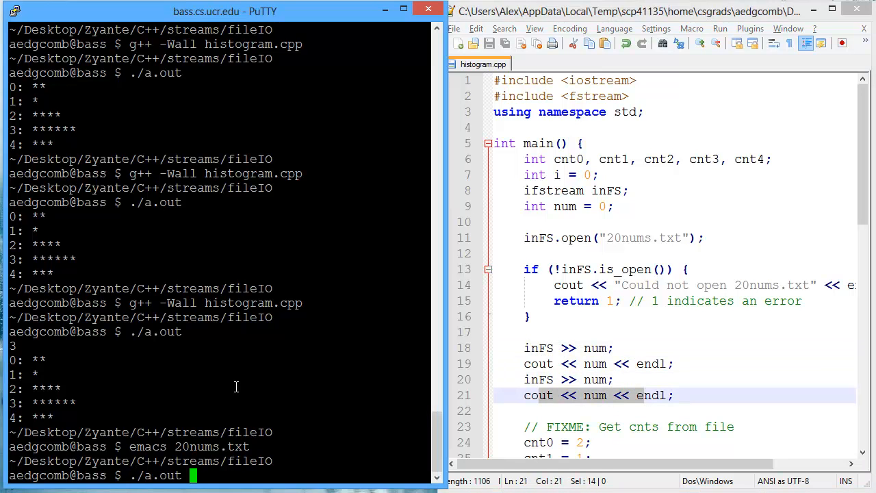
# Step: Run the program and reopen 20nums.txt before trimming the duplicate read-and-print lines
pyautogui.press('Return')
pyautogui.write('emacs')
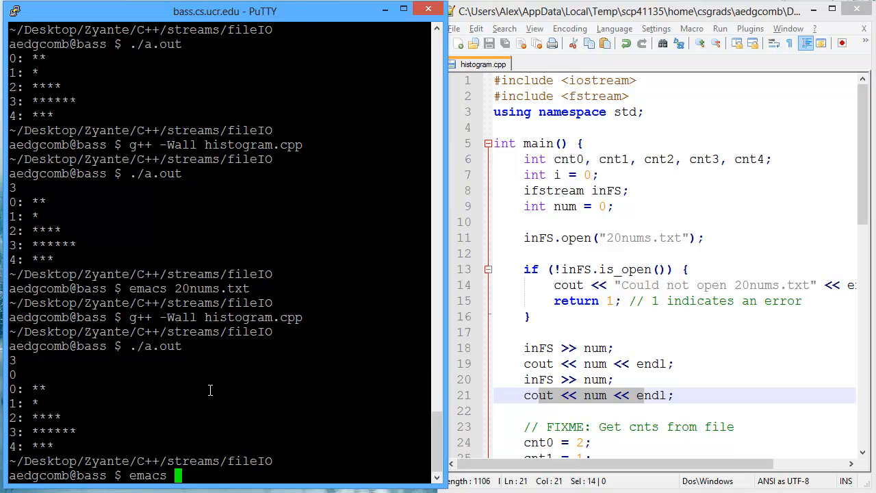
pyautogui.write(' 20nums.txt')
pyautogui.press('Return')
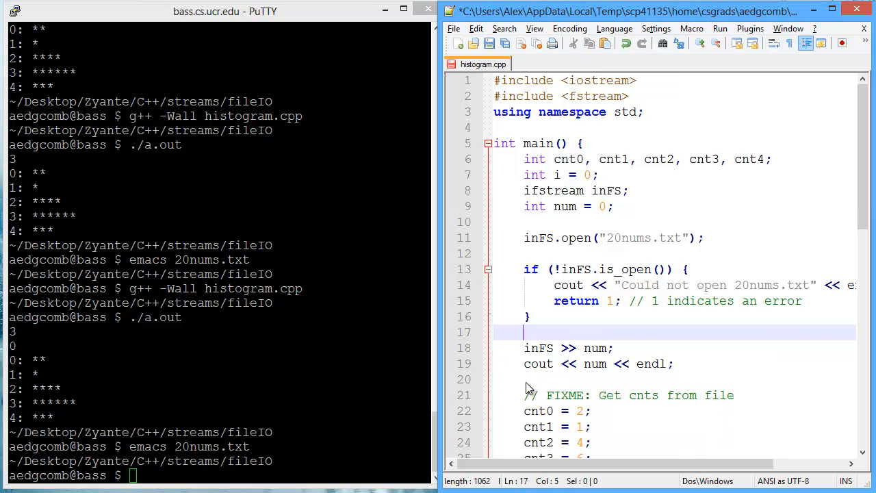
# Step: Wrap the read-and-print in 'for(i = 0; i < 20; ++i) { }' and recheck 20nums.txt in emacs
pyautogui.write('for(i = 0; i < 20; ++')
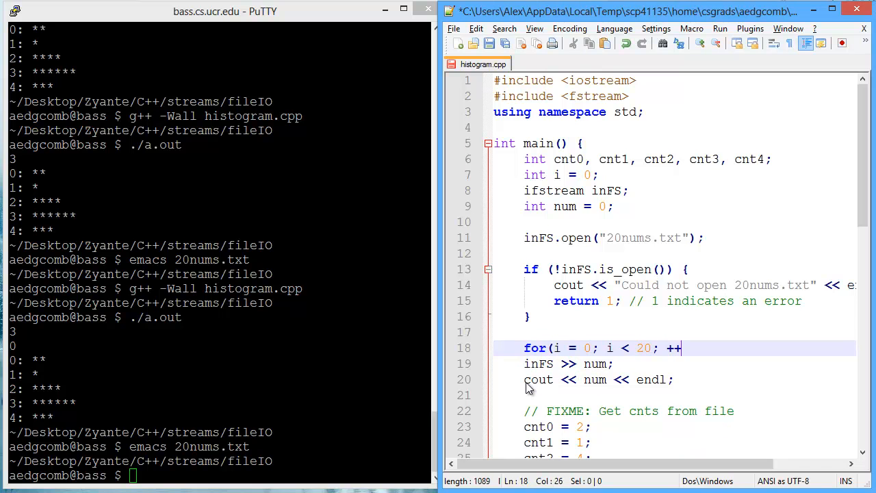
pyautogui.write('i) {')
pyautogui.click(219, 475)
pyautogui.write('./a.out')
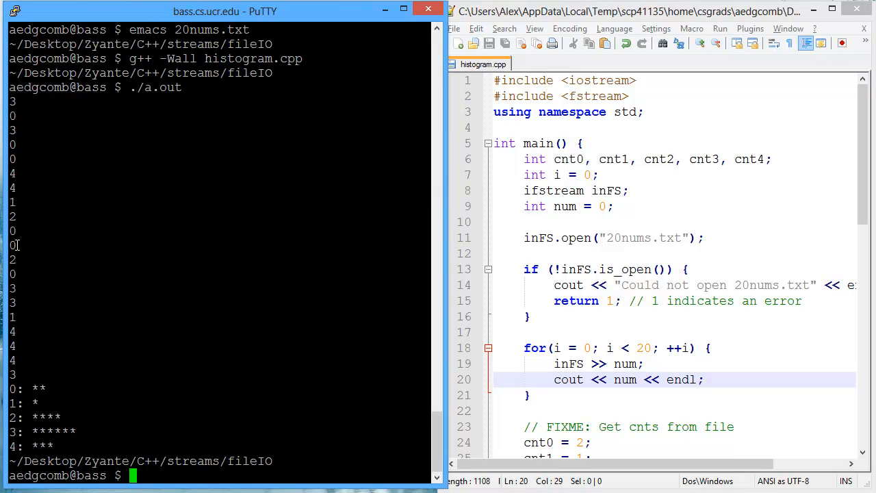
pyautogui.moveTo(251, 282)
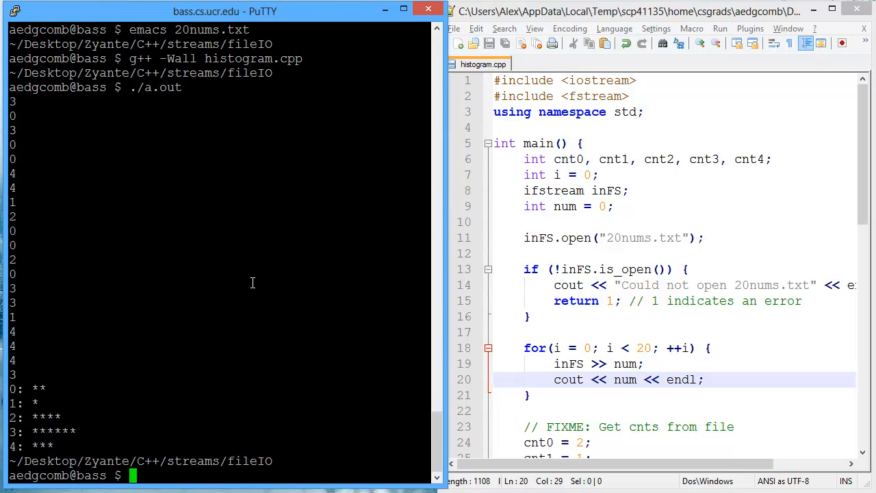
pyautogui.write('emacs 20nums.txt')
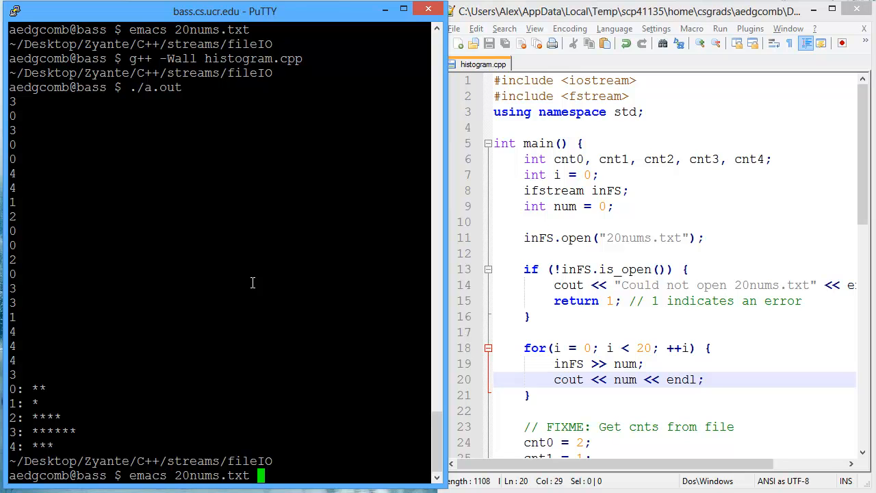
pyautogui.press('Return')
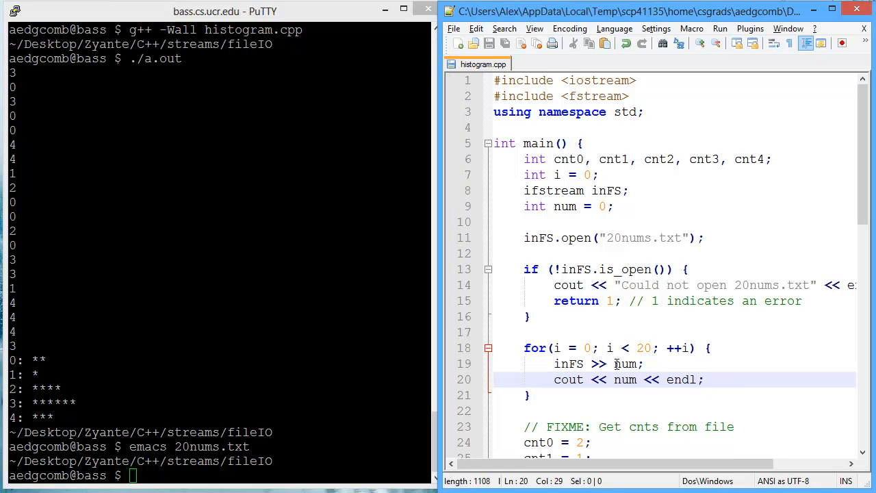
# Step: Replace the loop's print with 'if( num == 0 ) { ++cnt0; }'
pyautogui.doubleClick(624, 364)
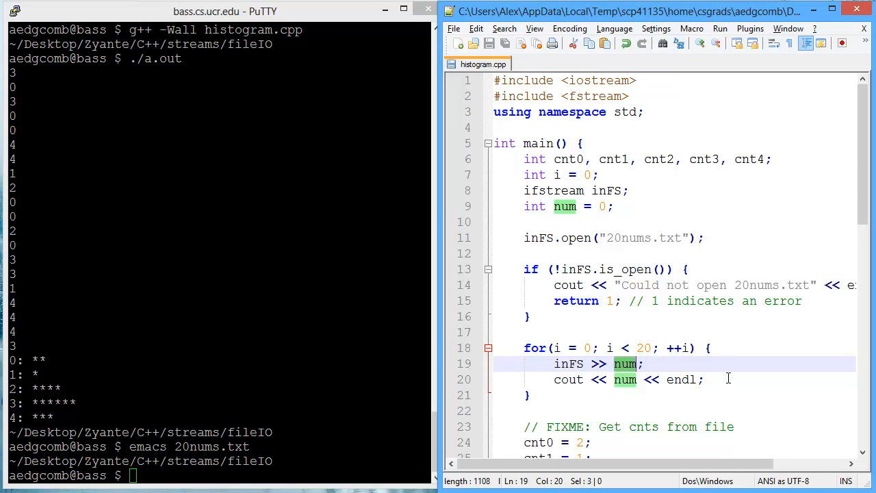
pyautogui.click(568, 379)
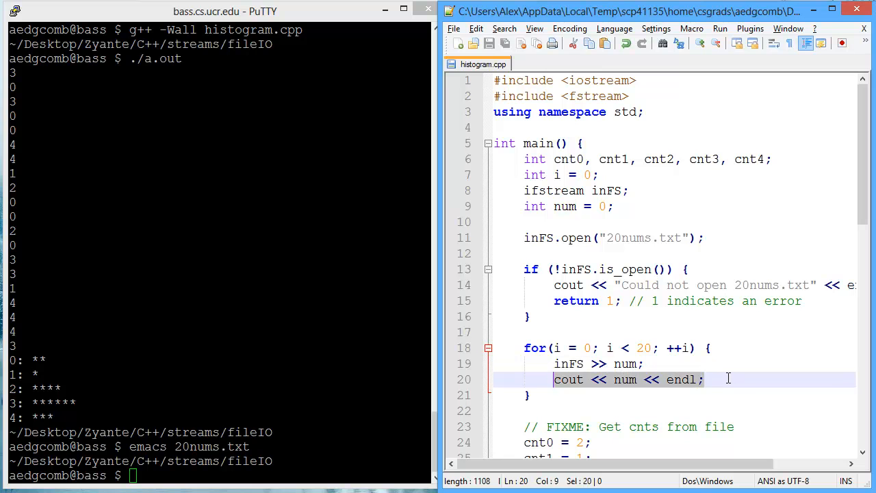
pyautogui.write('if( num == 0 ) {')
pyautogui.write('++cnt0;')
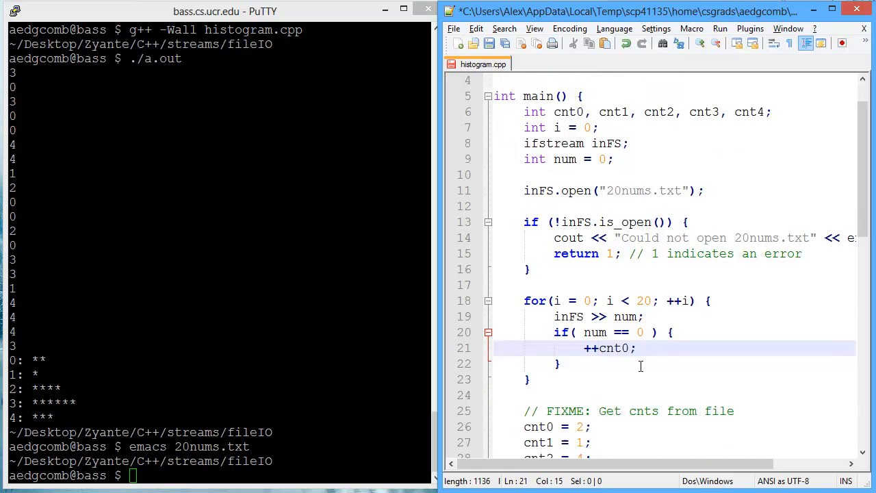
pyautogui.scroll(-3)
pyautogui.write('cnt3 = 0;')
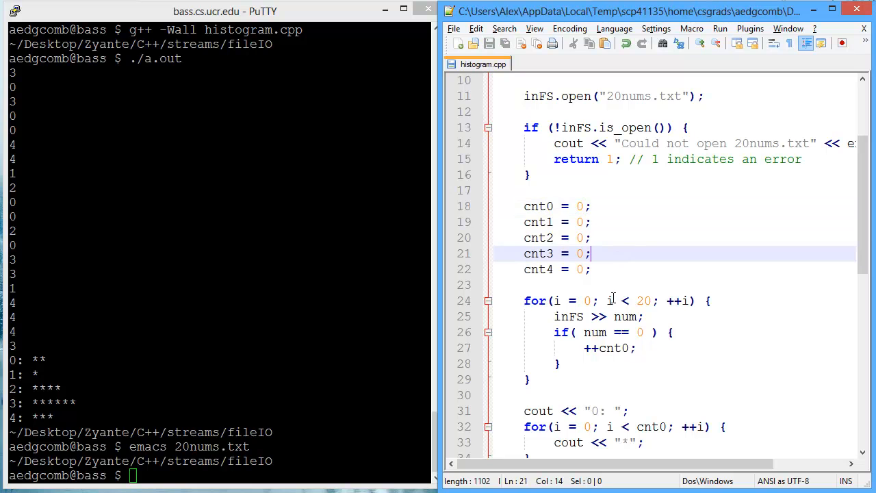
# Step: Set the five cnt assignments under FIXME to 0 and recheck 20nums.txt in emacs
pyautogui.click(585, 332)
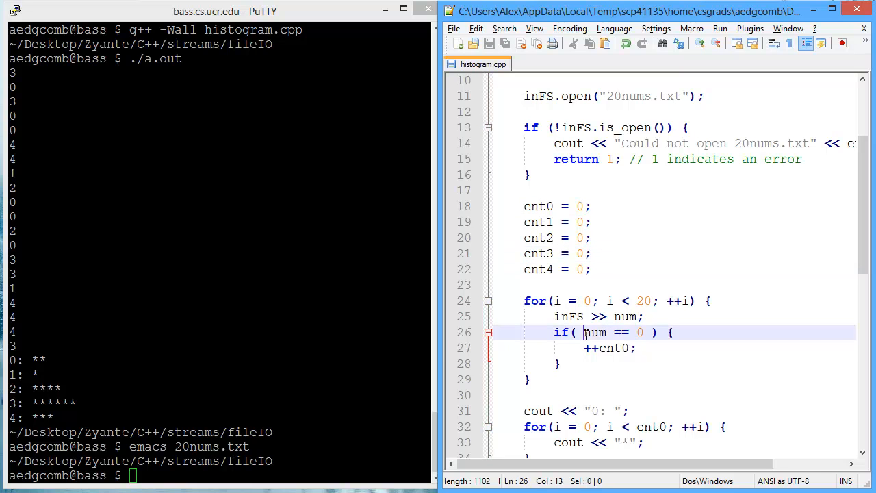
pyautogui.click(614, 348)
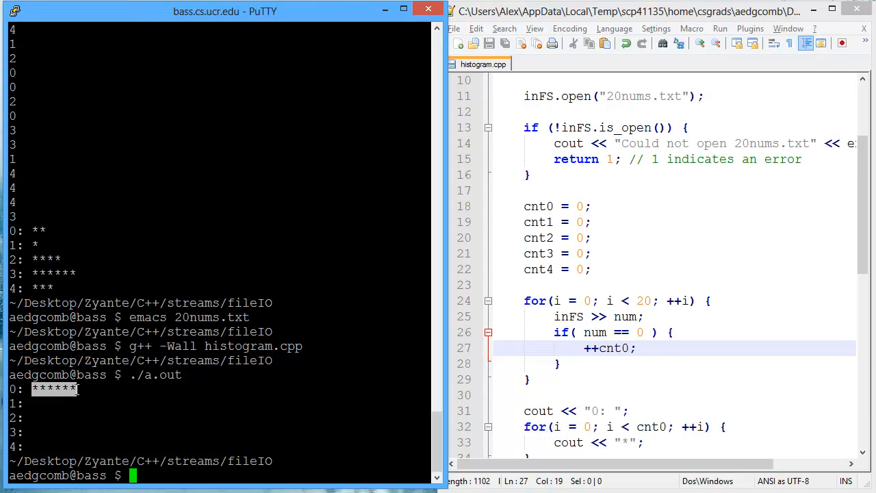
pyautogui.write('emacs 20nums.txt')
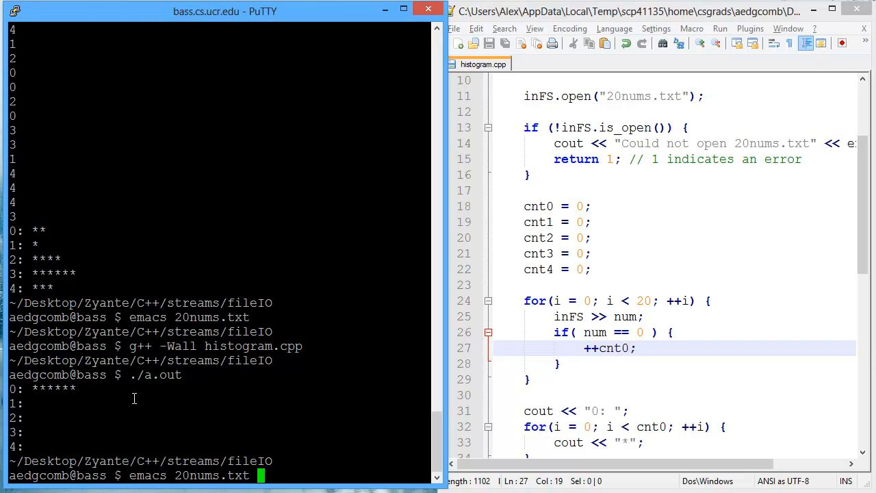
pyautogui.press('Return')
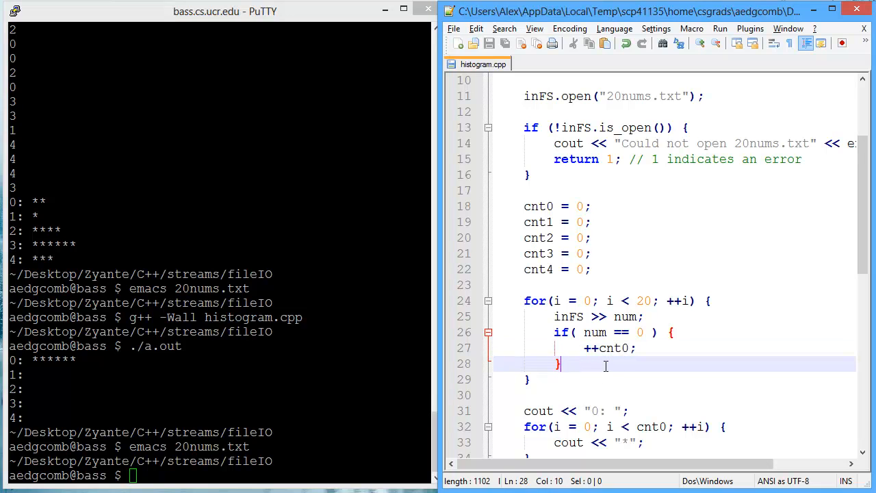
# Step: Add '} else if( num == 1 ) { ++cnt1;' after the zero check
pyautogui.write('else if')
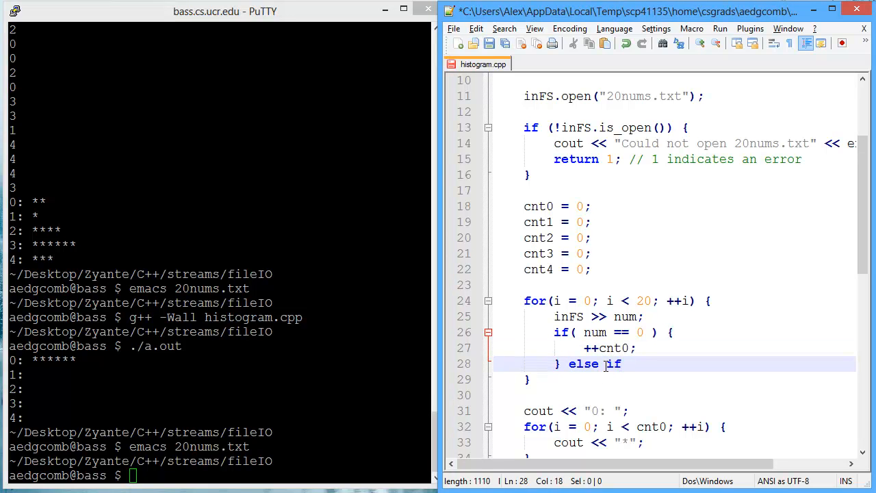
pyautogui.write('( num ==')
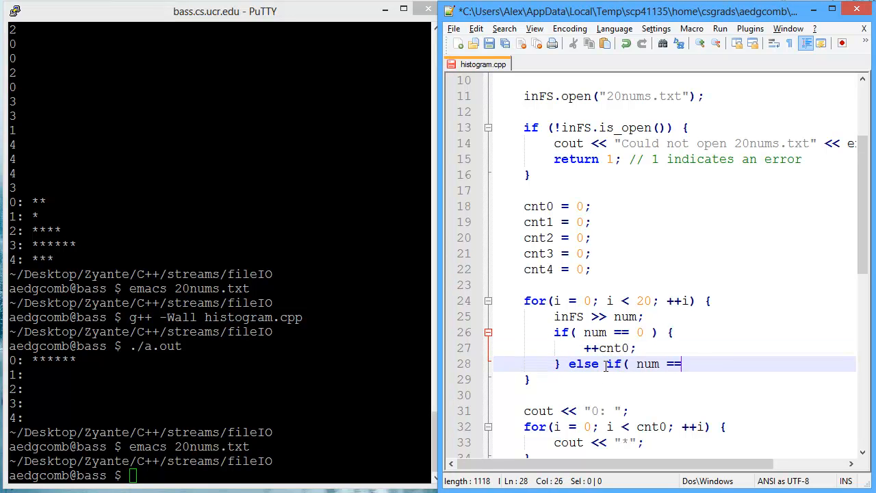
pyautogui.write('1 ) {')
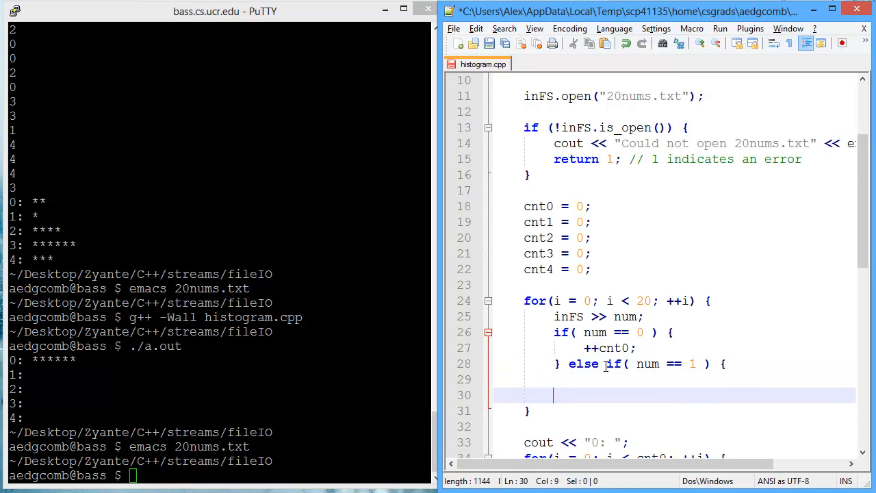
pyautogui.write('++cn')
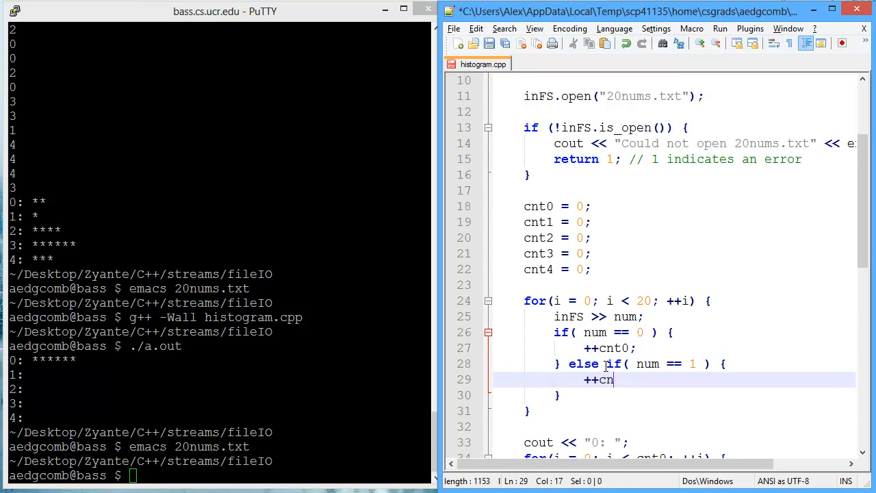
pyautogui.write('t1;')
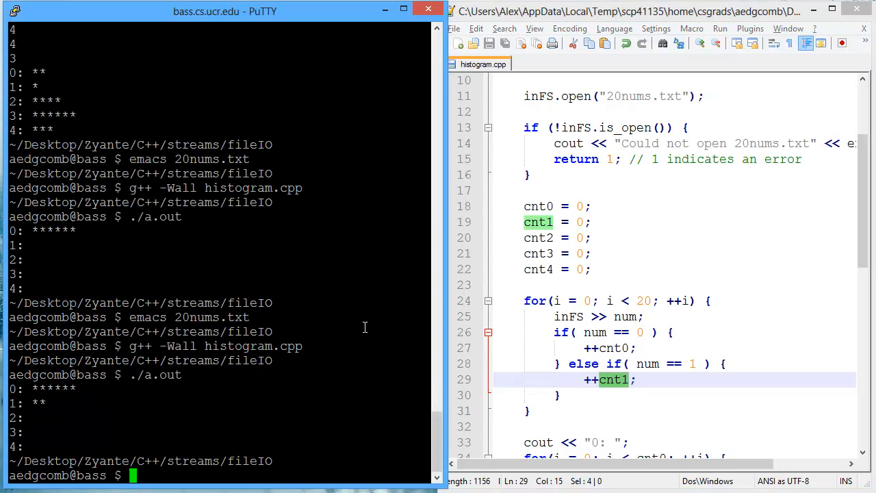
# Step: Paste else-if branches for 2 through 4 and correct the third comparison value to 3
pyautogui.write('else if( num == 2 ) {')
pyautogui.write('emacs 20nums.txt')
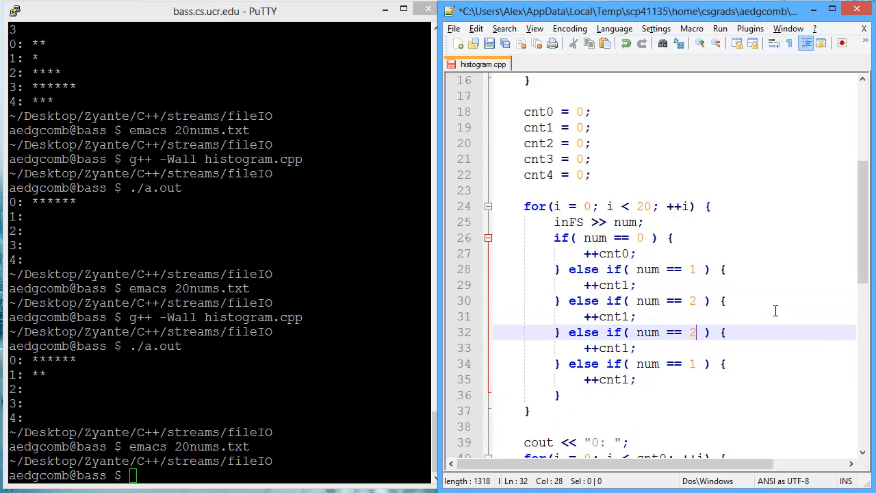
pyautogui.press('Backspace')
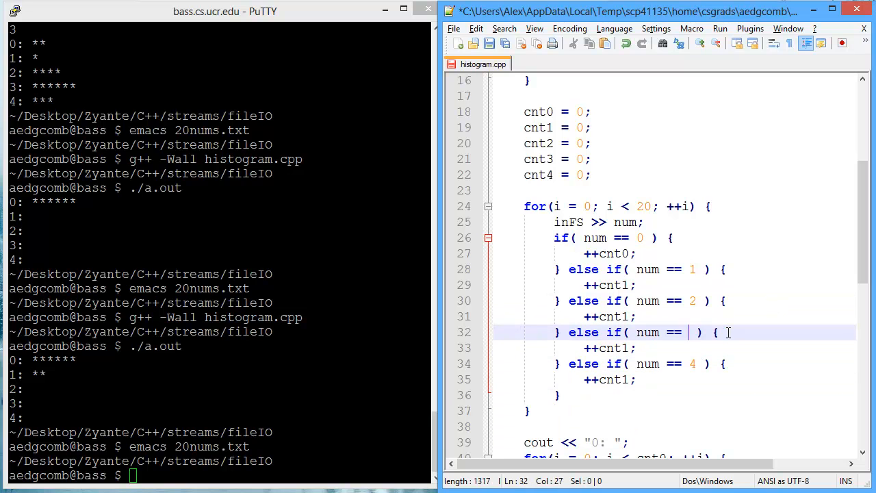
pyautogui.write('3')
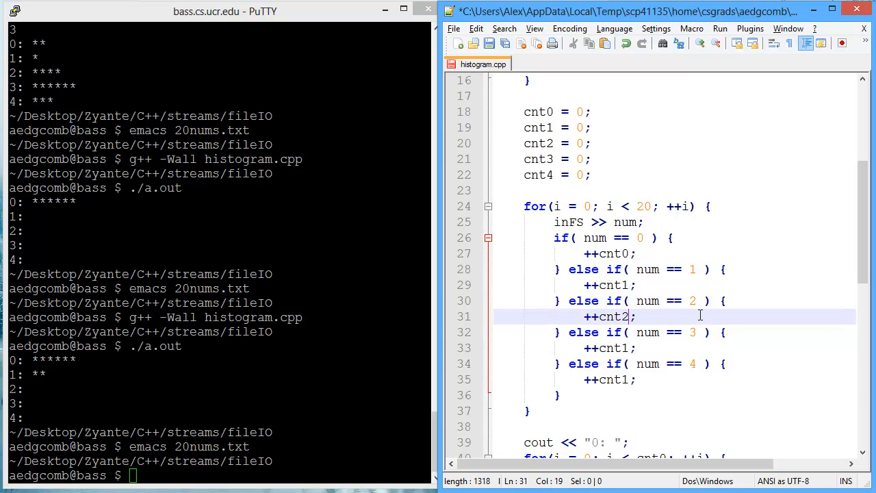